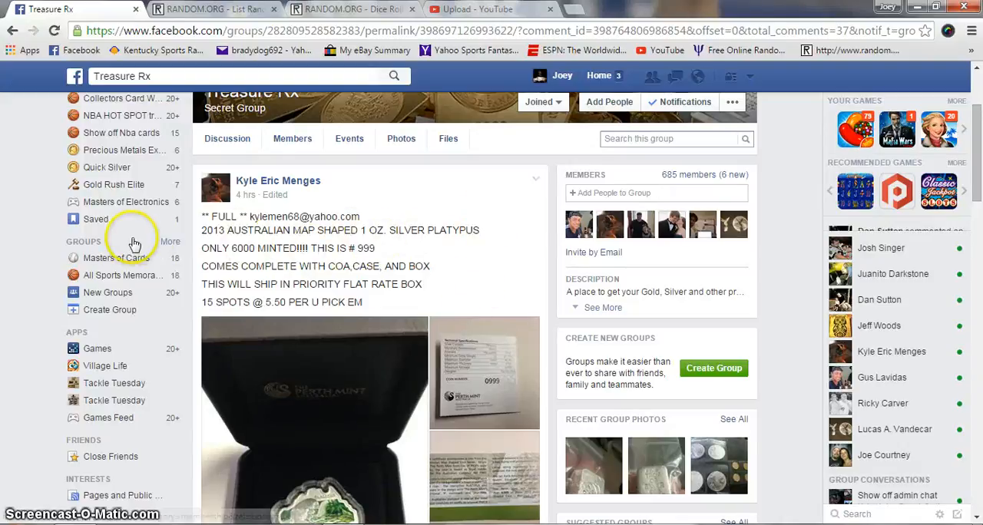
pyautogui.moveTo(361, 239)
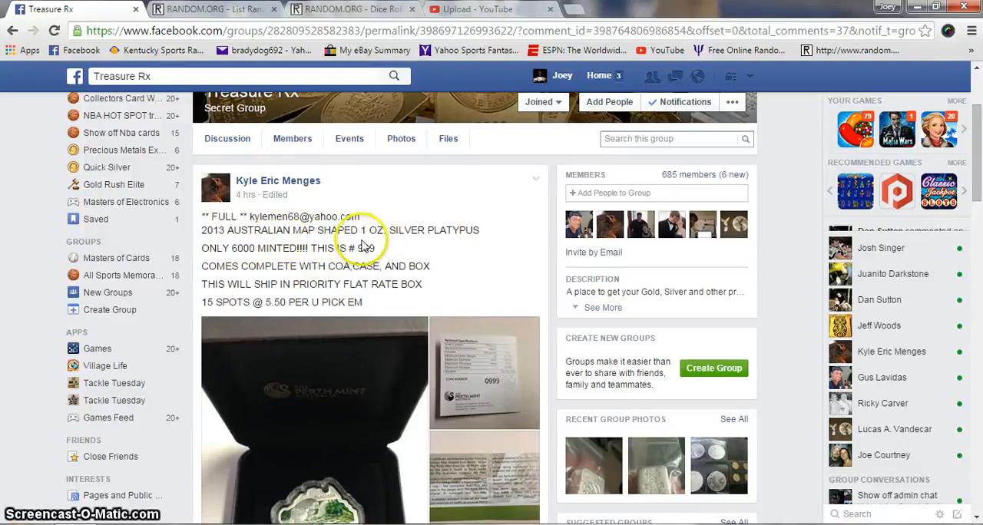
pyautogui.moveTo(518, 245)
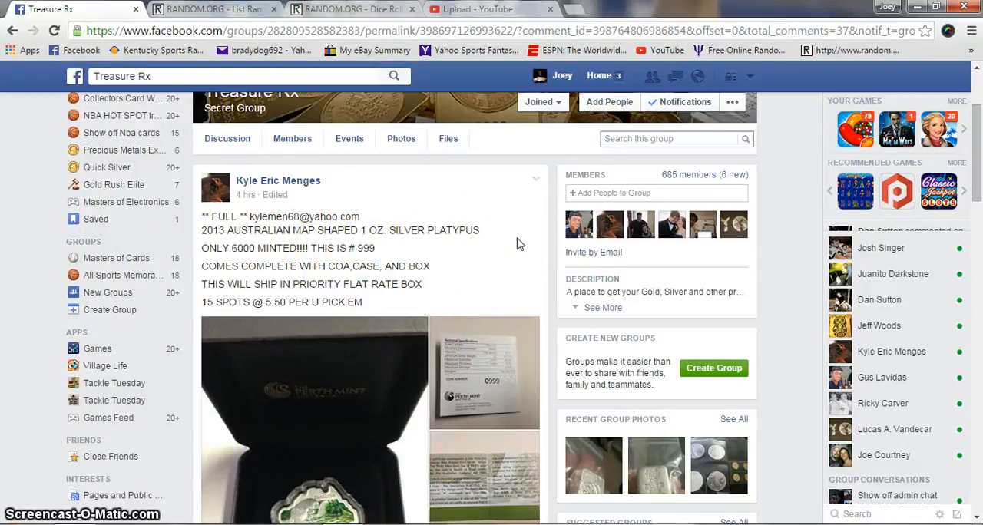
# Roll two dice on the Dice Roller, then show the List Randomizer holding the 15-spot buyer list.
pyautogui.scroll(-3)
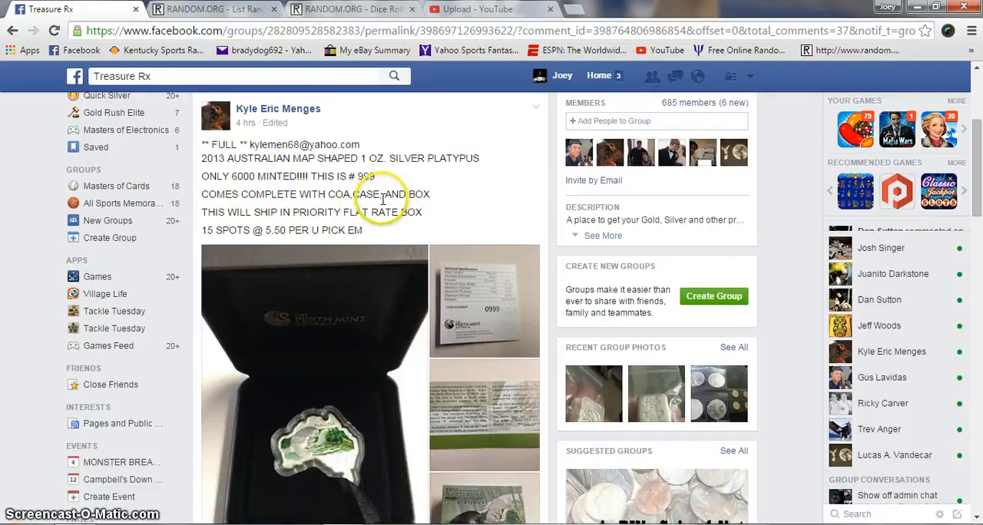
pyautogui.scroll(-3)
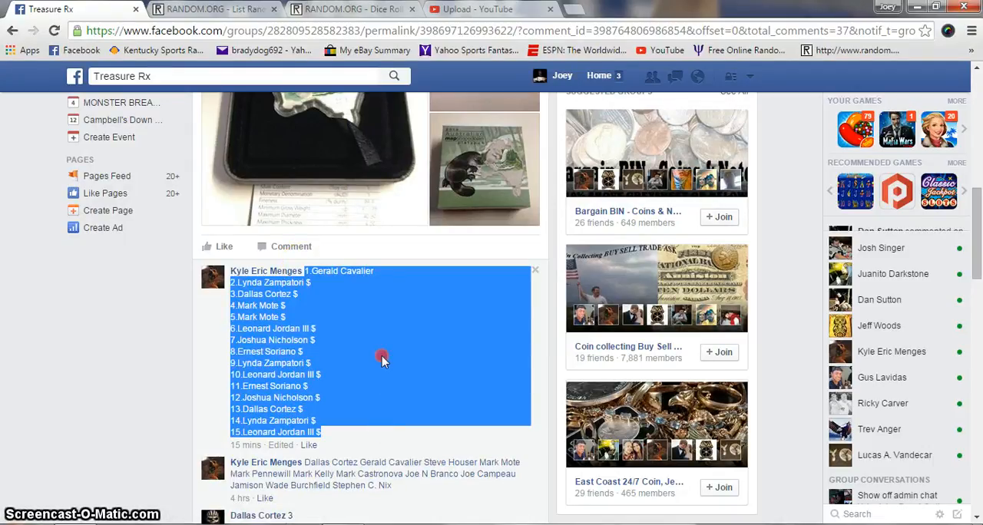
pyautogui.scroll(-3)
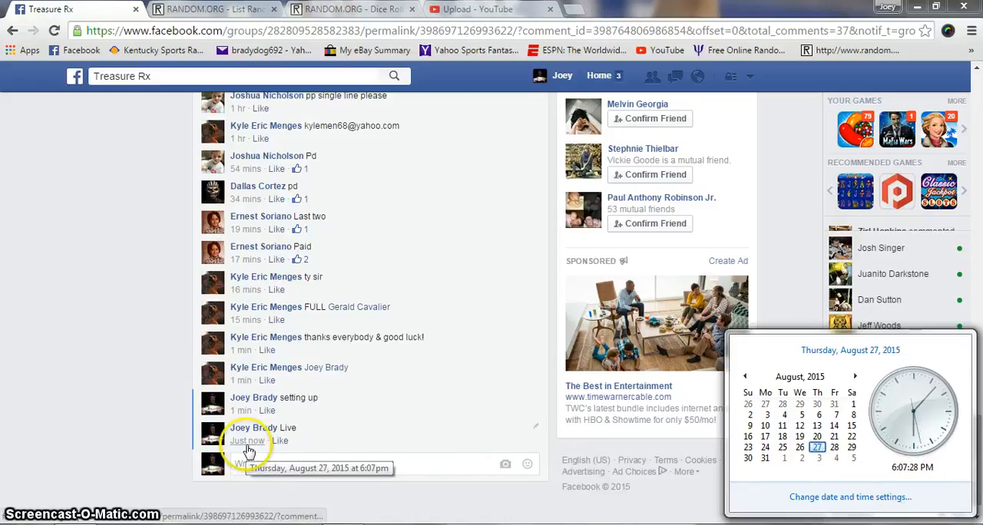
pyautogui.click(367, 10)
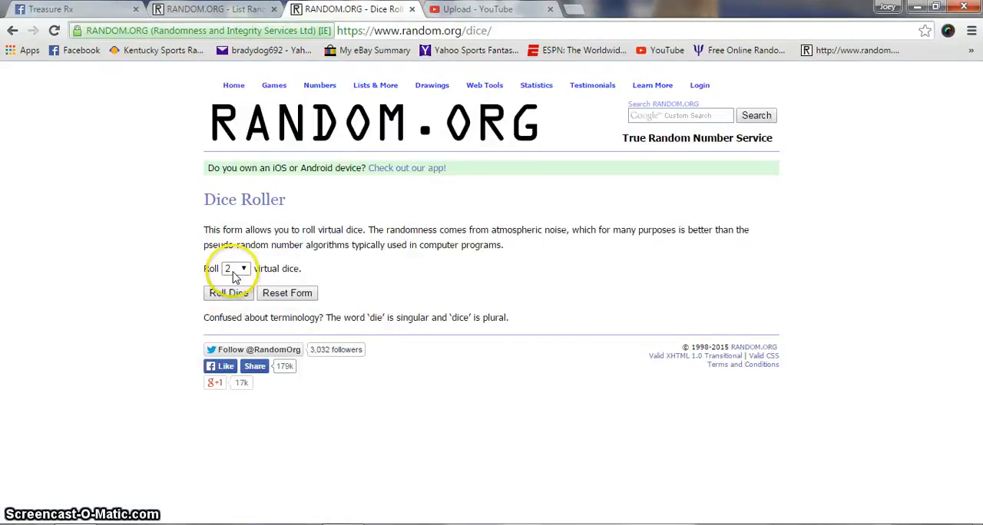
pyautogui.click(228, 293)
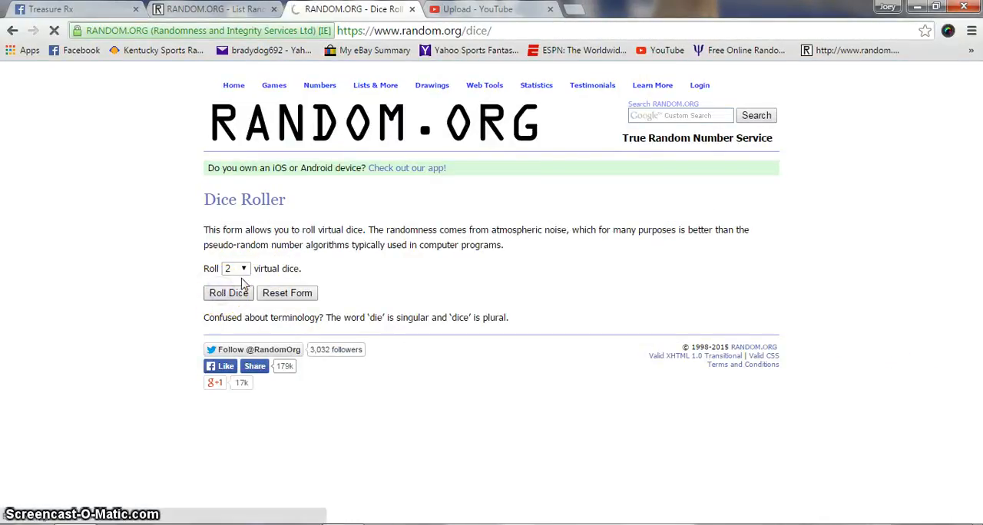
pyautogui.click(228, 294)
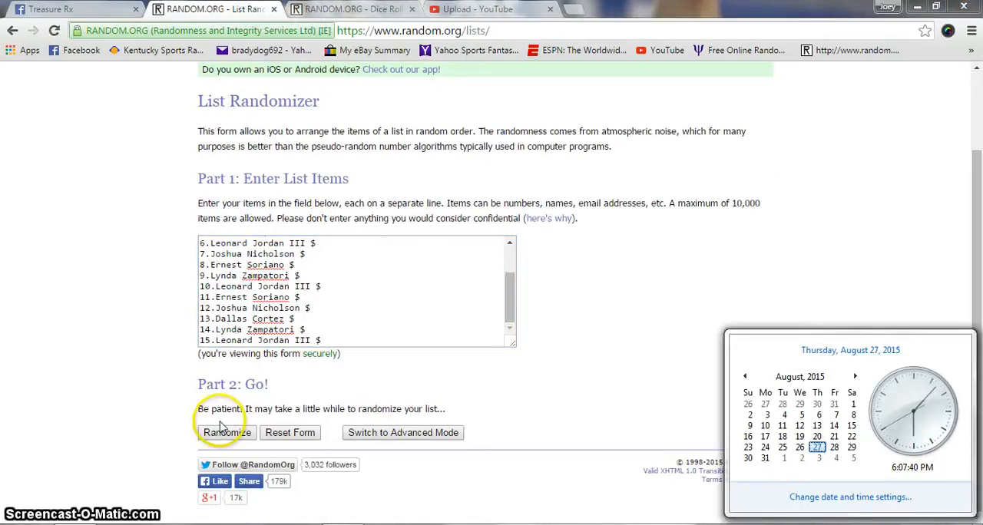
# Shuffle the 15-name spot list four times, matching the dice total.
pyautogui.click(225, 432)
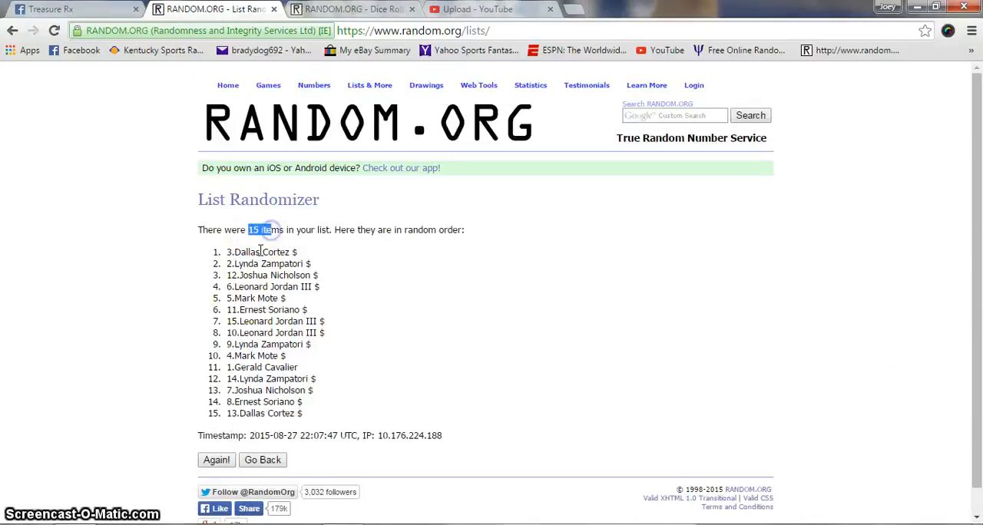
pyautogui.click(216, 460)
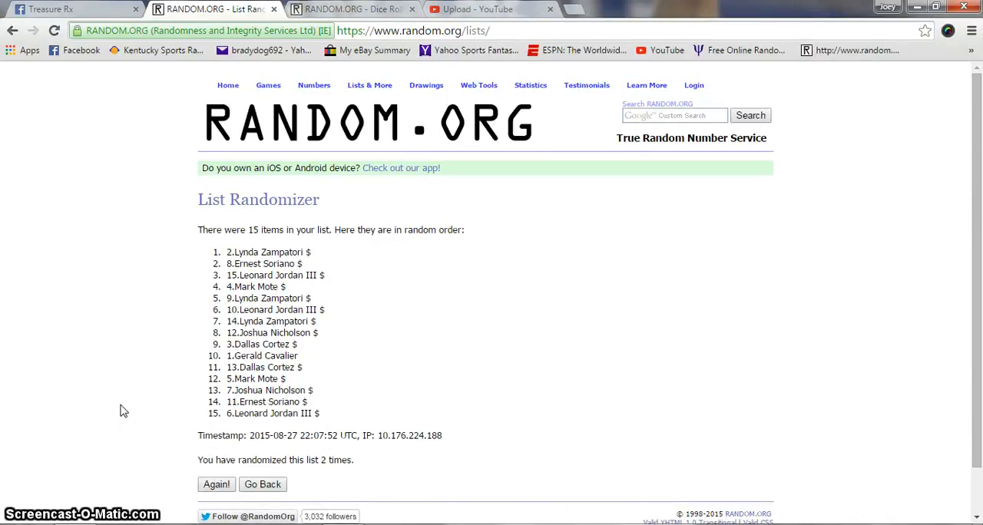
pyautogui.click(216, 485)
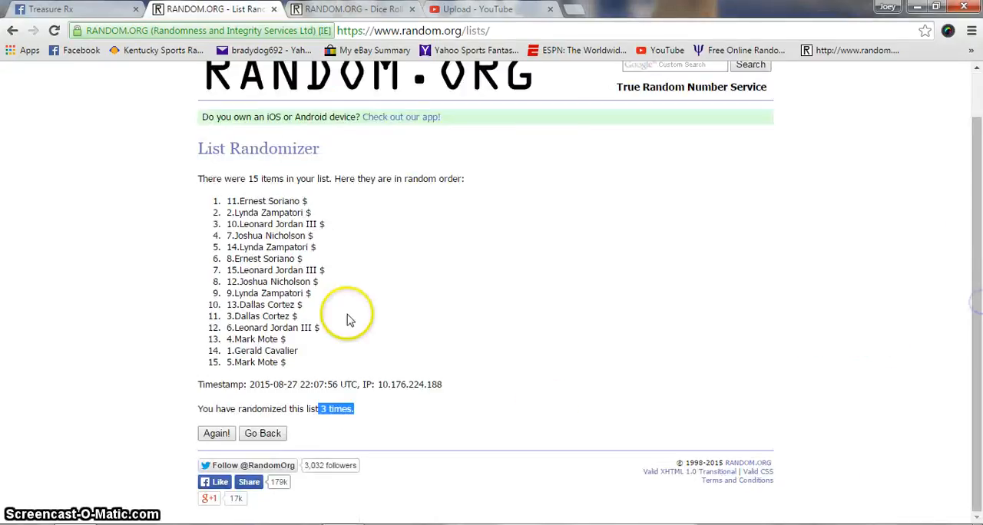
pyautogui.click(217, 433)
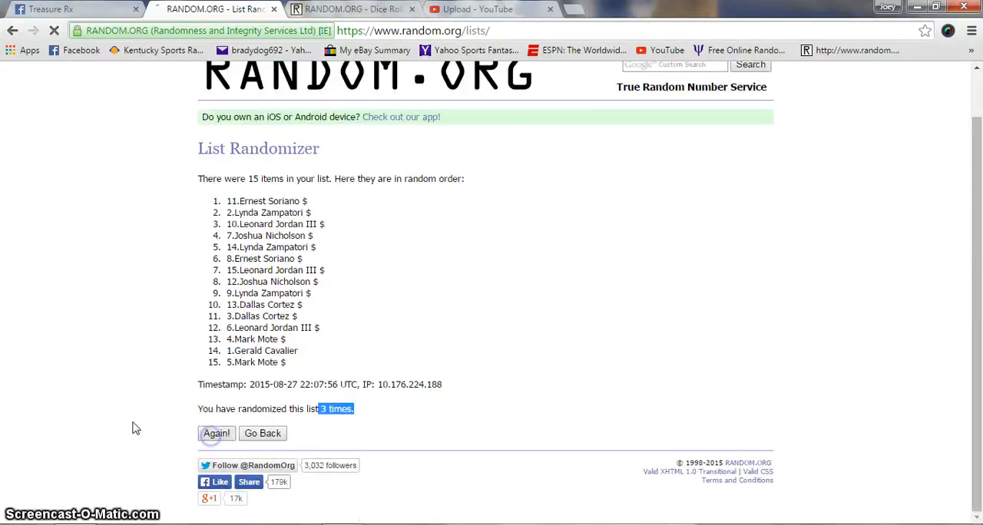
pyautogui.click(216, 433)
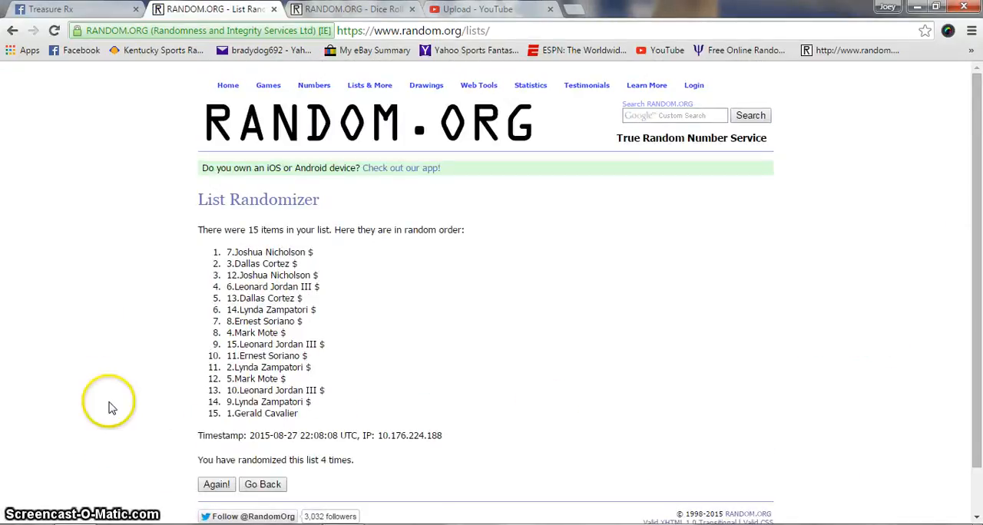
# Highlight top winner spot 7, recheck the dice roll, and start a Facebook post comment.
pyautogui.doubleClick(269, 252)
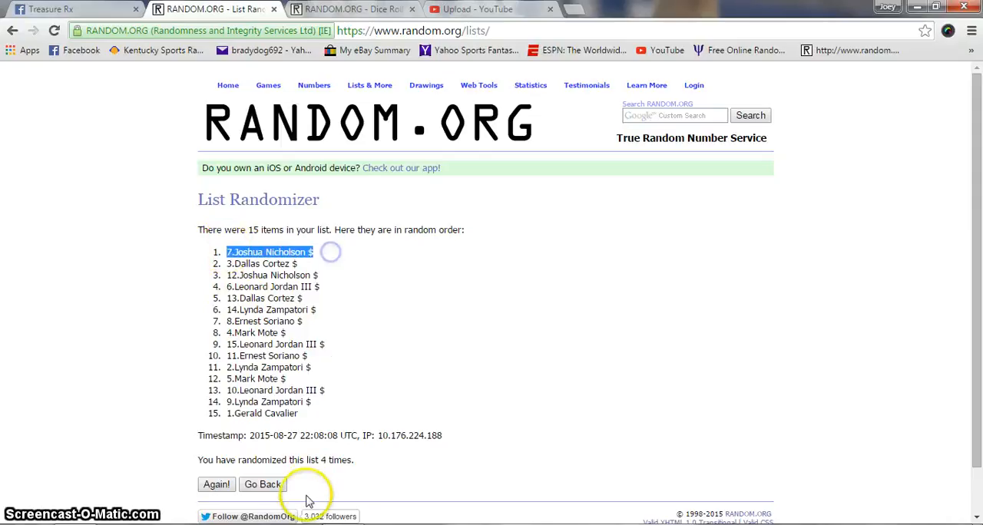
pyautogui.click(353, 9)
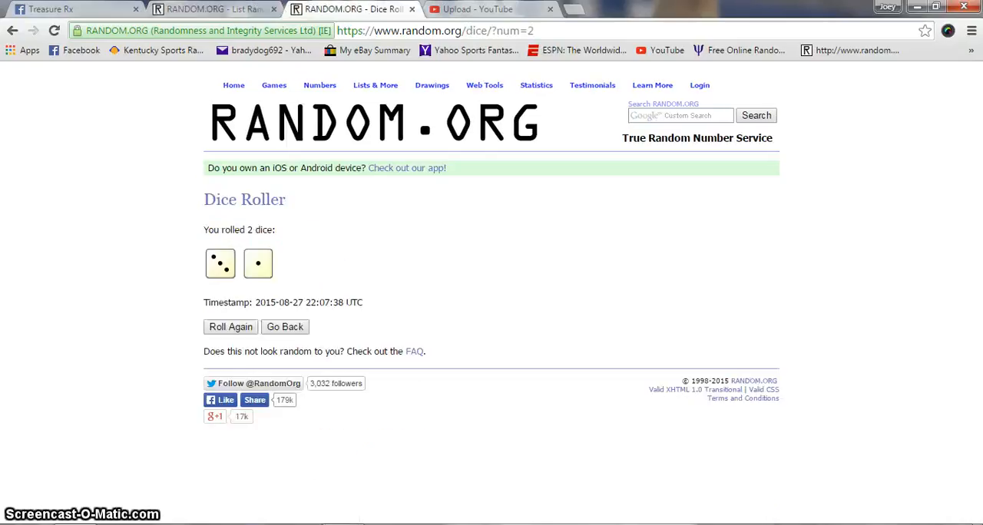
pyautogui.click(215, 13)
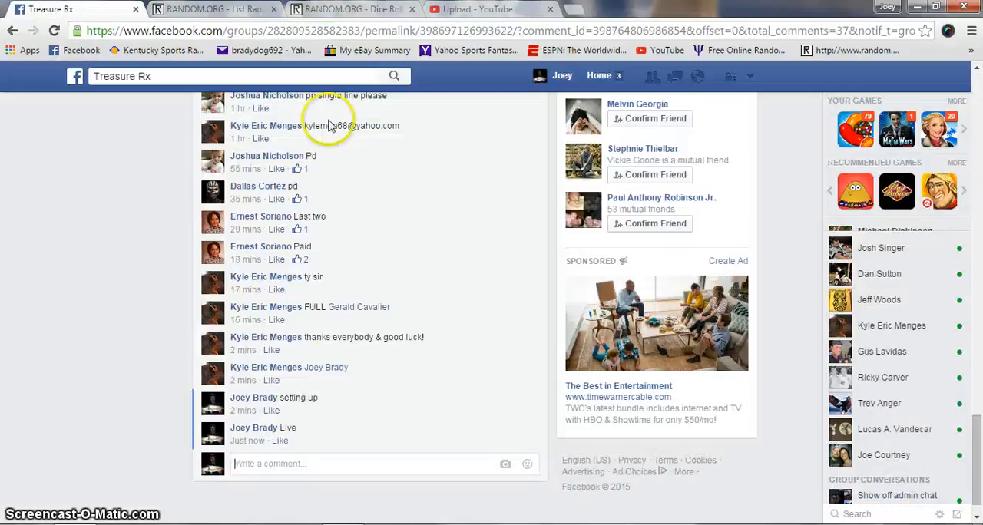
pyautogui.click(347, 464)
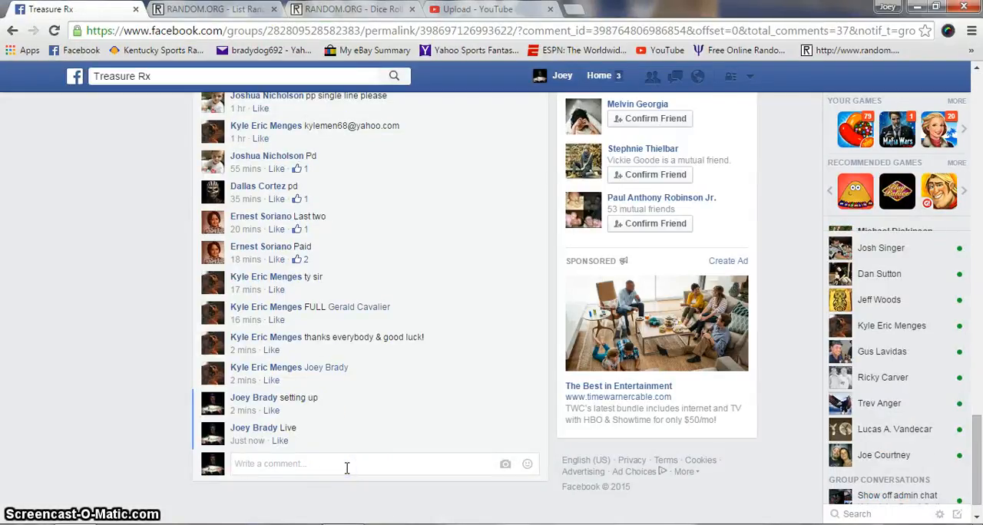